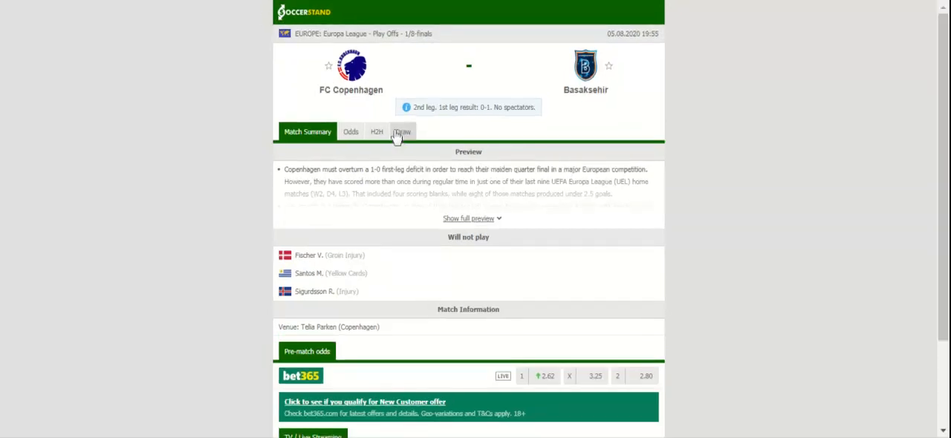
Show the H2H head-to-head results for FC Copenhagen vs Basaksehir.
left_click(383, 132)
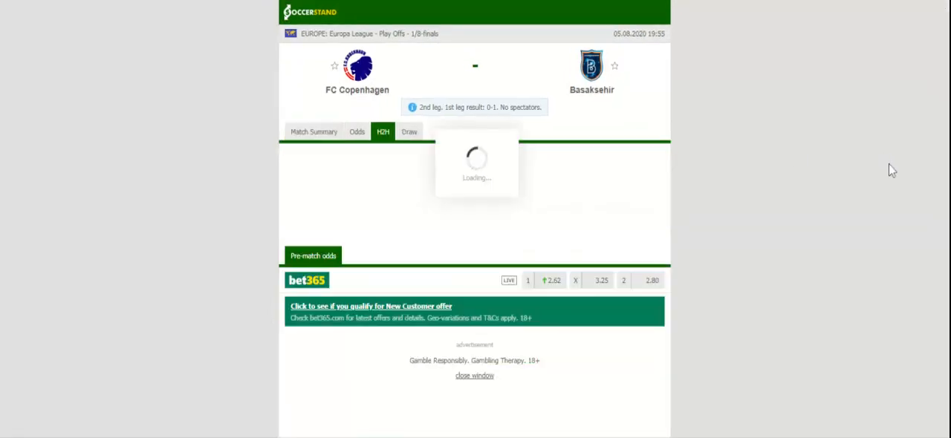
Review both teams' recent H2H results, then switch to the bookmaker odds.
left_click(383, 132)
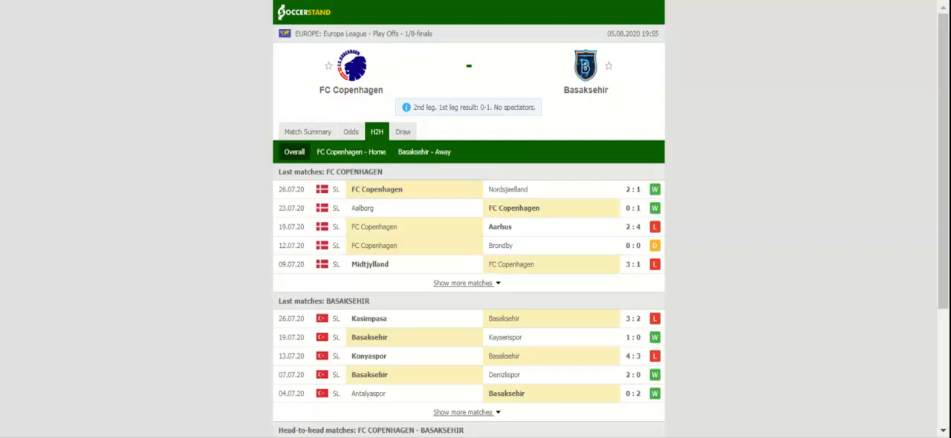
mouse_move(682, 122)
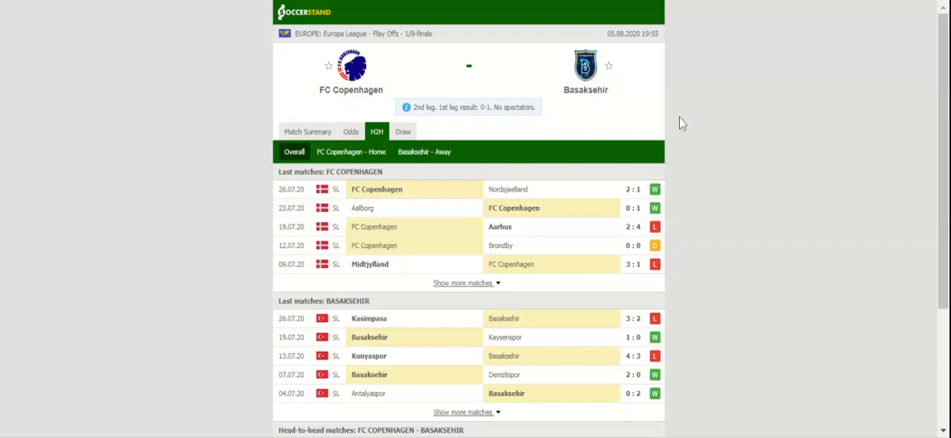
left_click(350, 131)
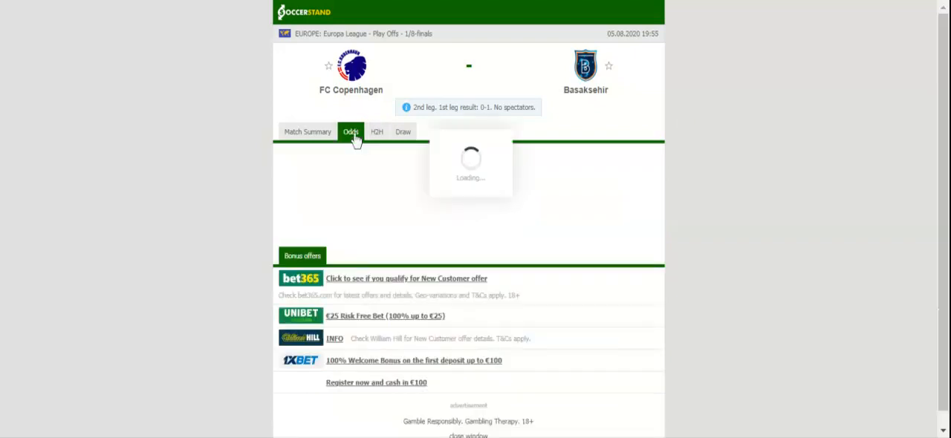
Load the 1X2 odds, then display the EH European handicap table.
left_click(350, 132)
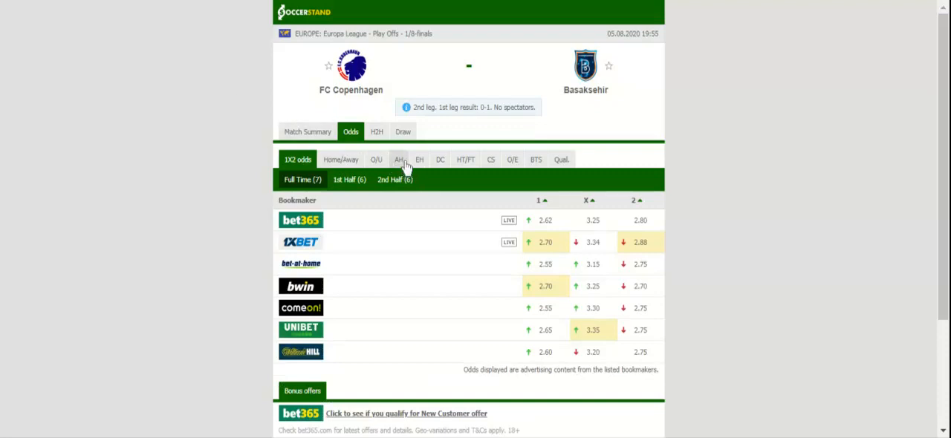
left_click(419, 159)
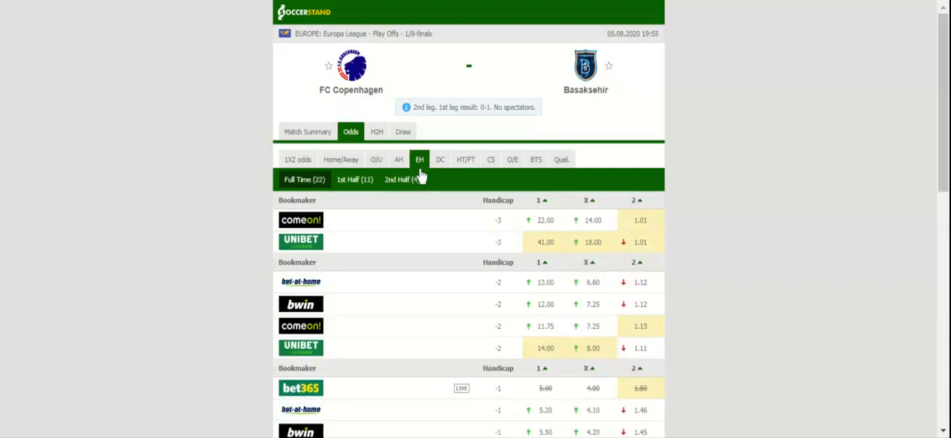